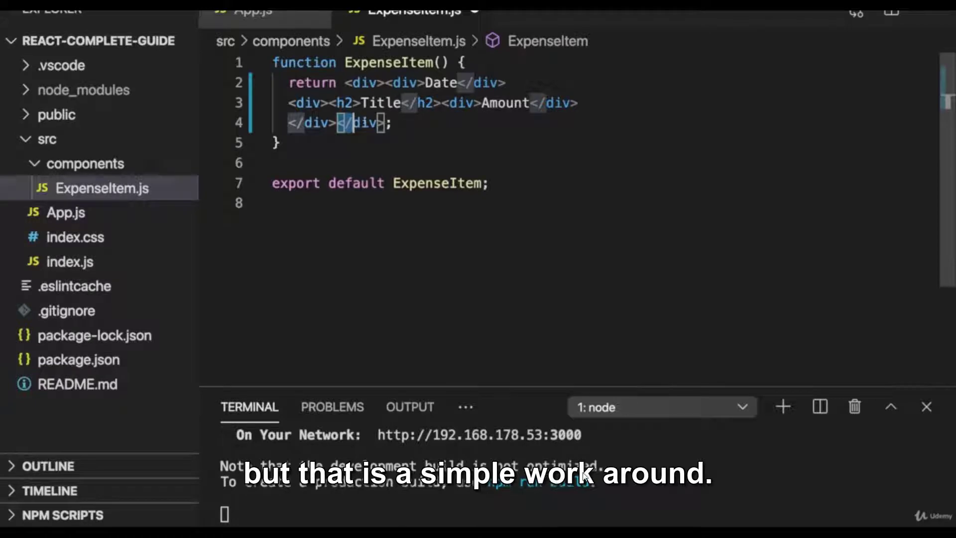
pyautogui.moveTo(574, 256)
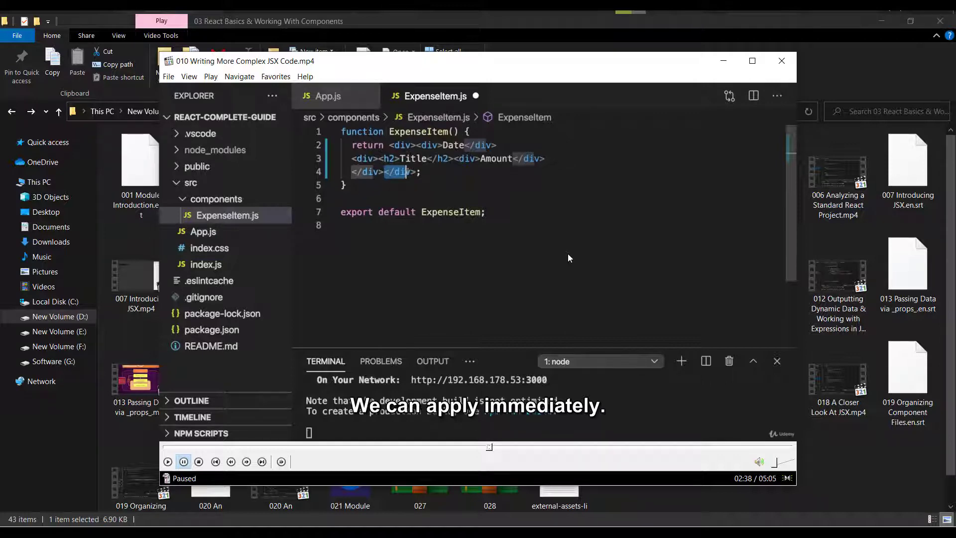
pyautogui.moveTo(537, 411)
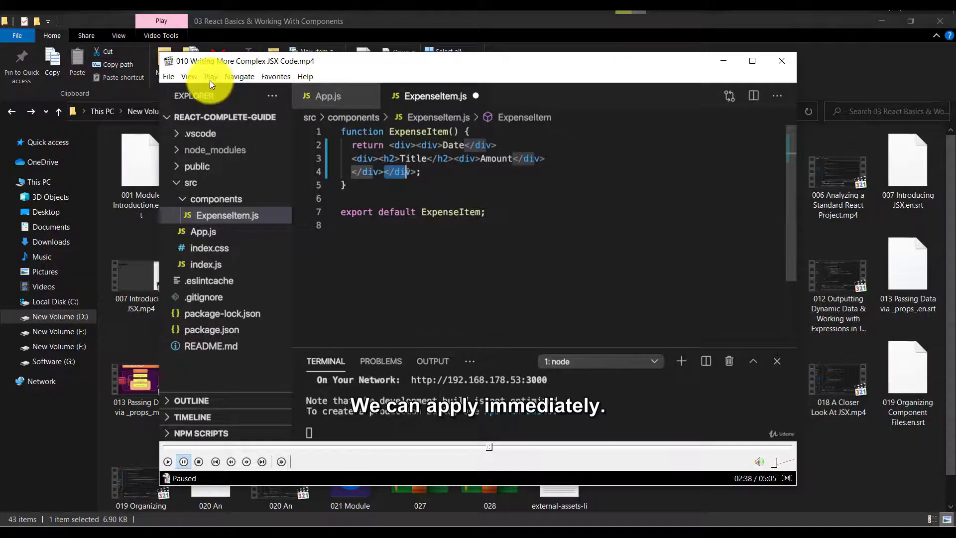
# Apply the Default Style to the subtitles and let playback run on to 02:53
pyautogui.click(211, 77)
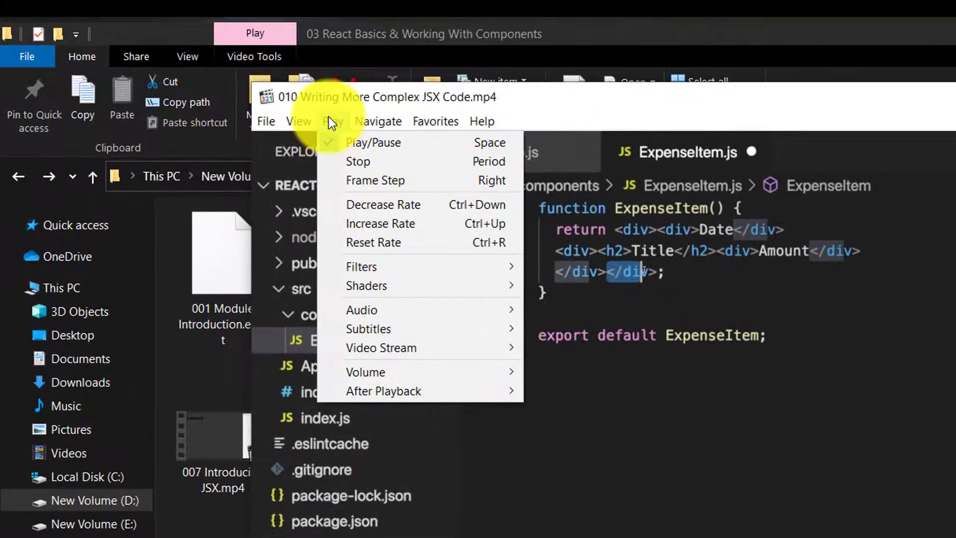
pyautogui.moveTo(369, 329)
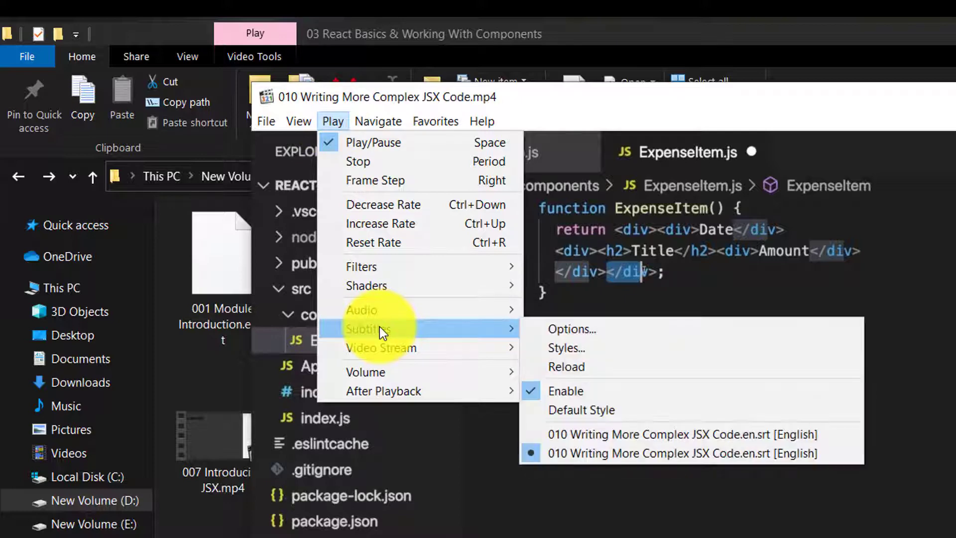
pyautogui.moveTo(564, 330)
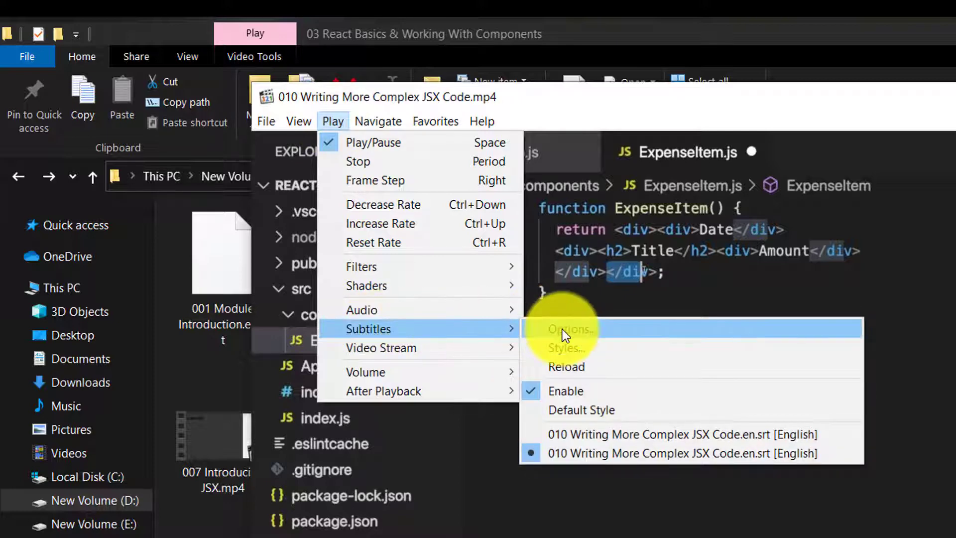
pyautogui.moveTo(577, 363)
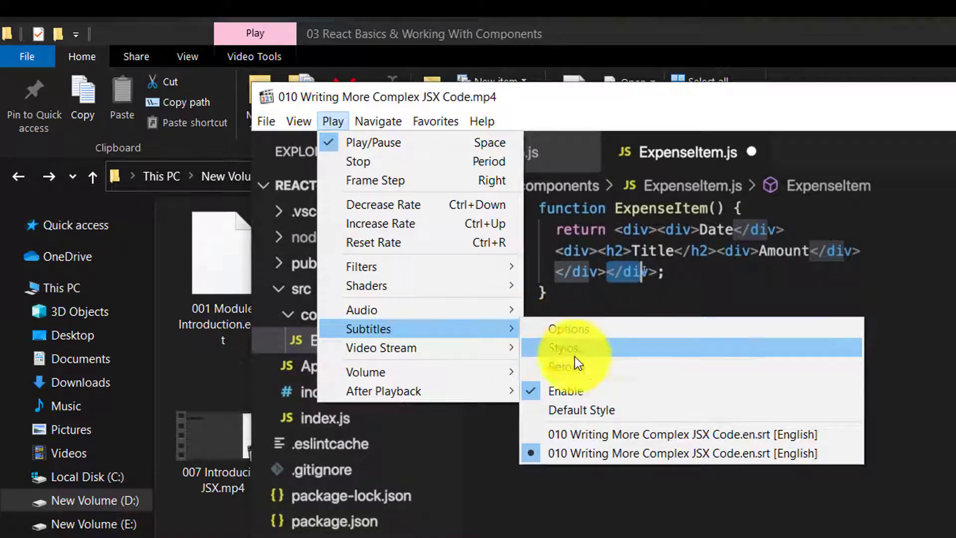
pyautogui.moveTo(602, 400)
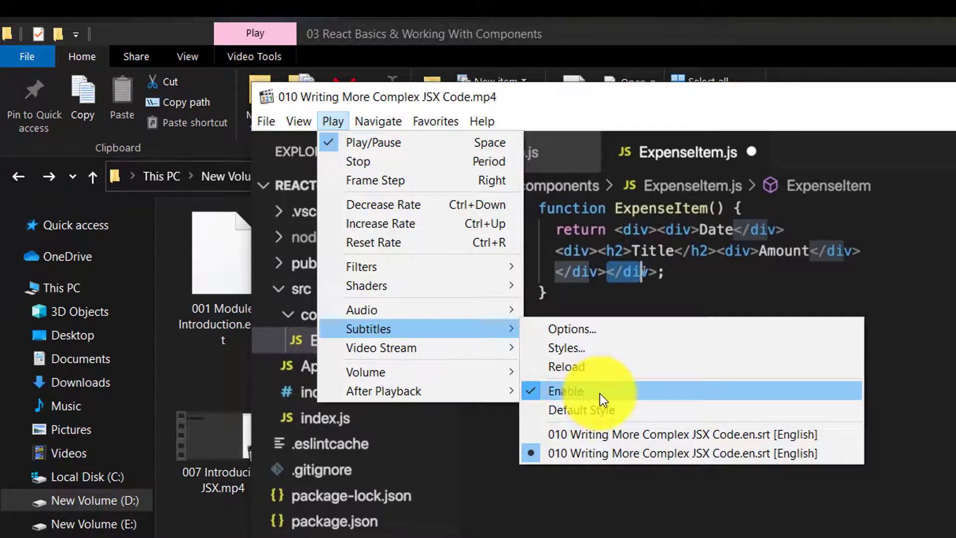
pyautogui.click(565, 390)
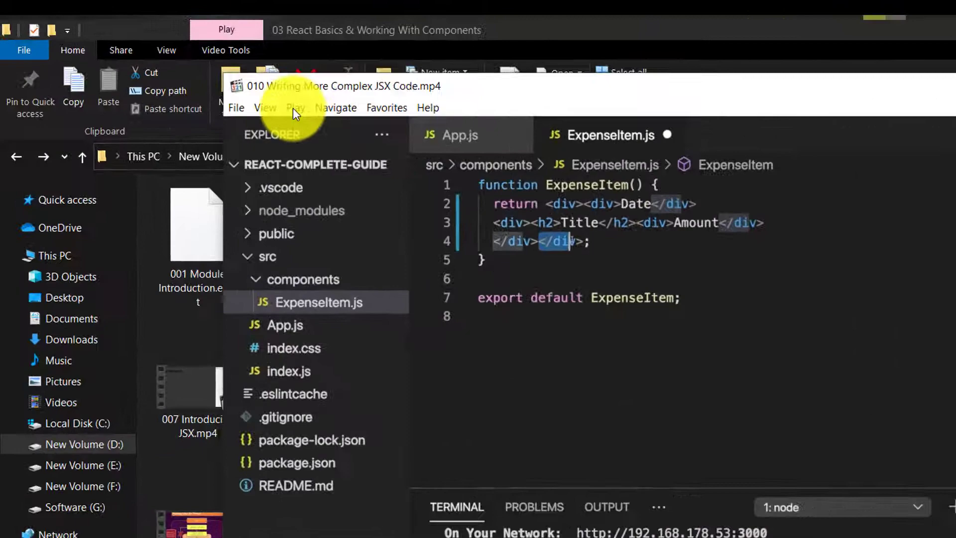
pyautogui.click(302, 110)
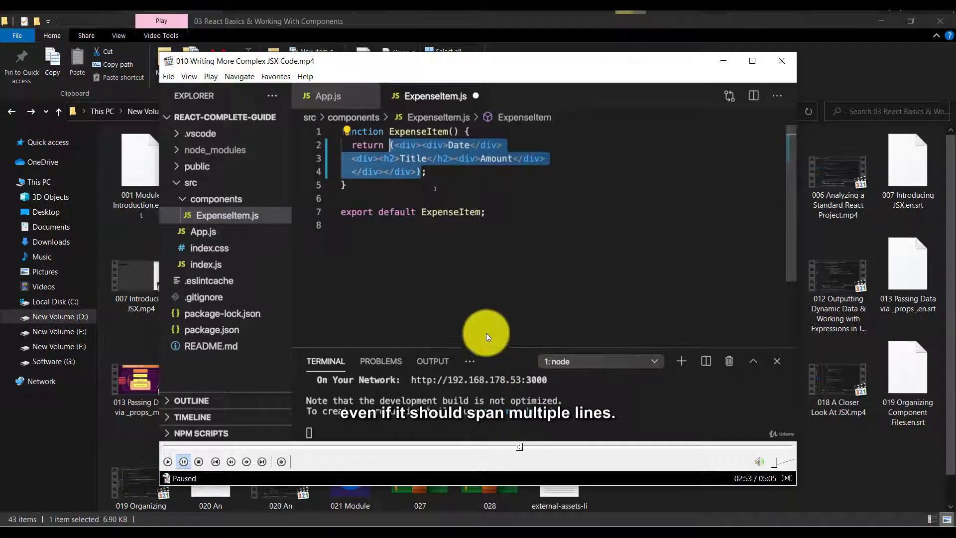
pyautogui.moveTo(491, 287)
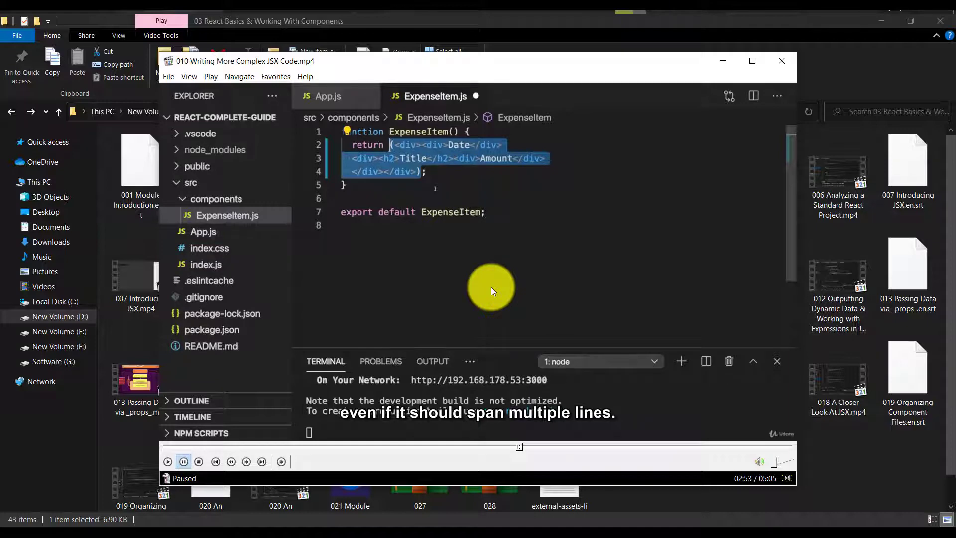
pyautogui.moveTo(205, 78)
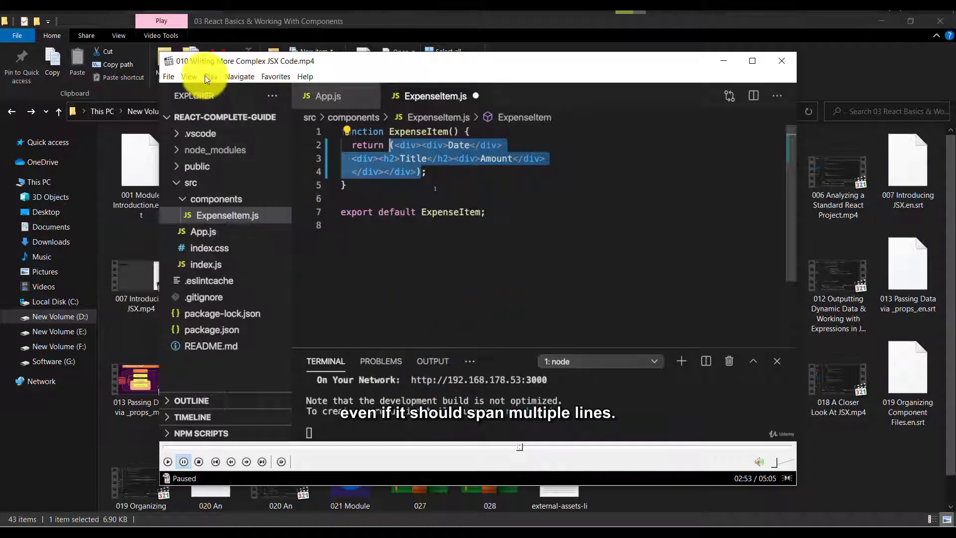
pyautogui.click(210, 77)
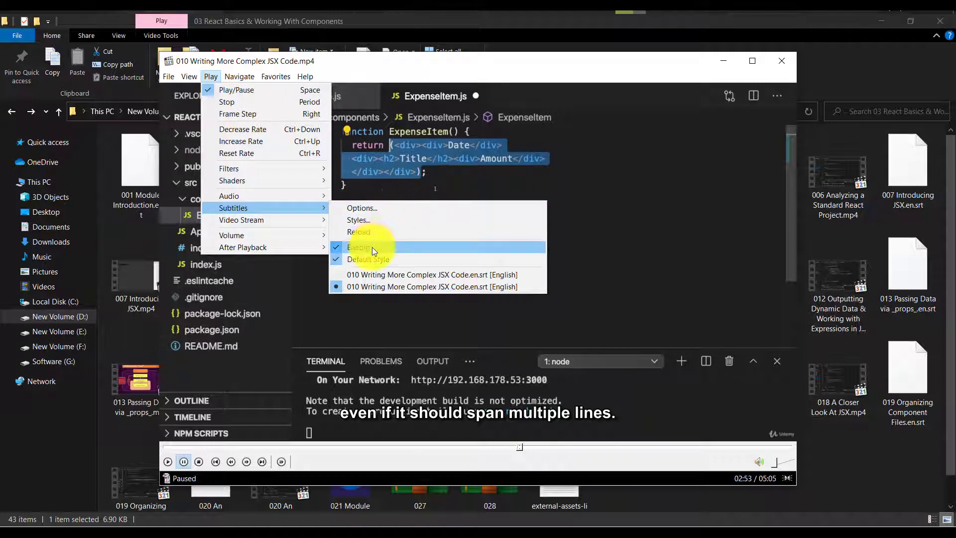
pyautogui.moveTo(360, 207)
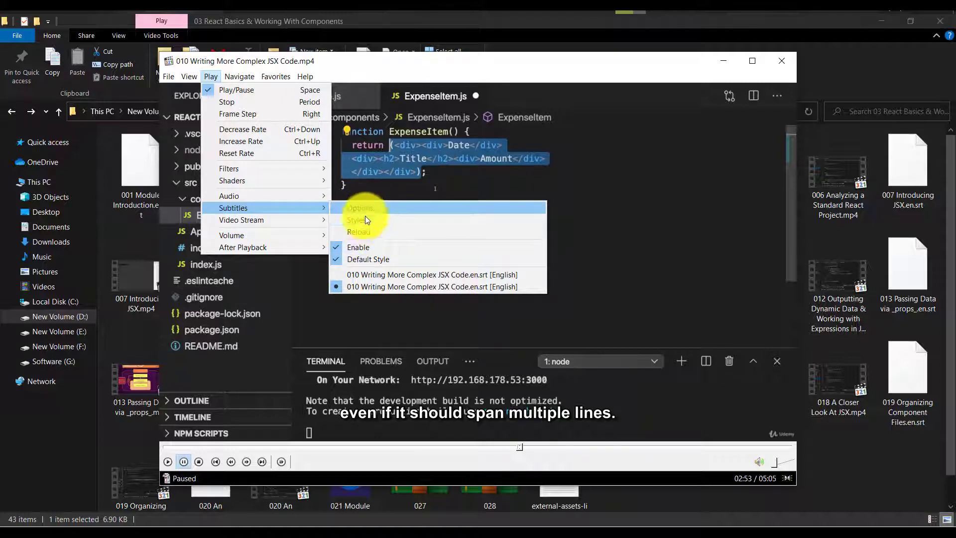
pyautogui.click(356, 219)
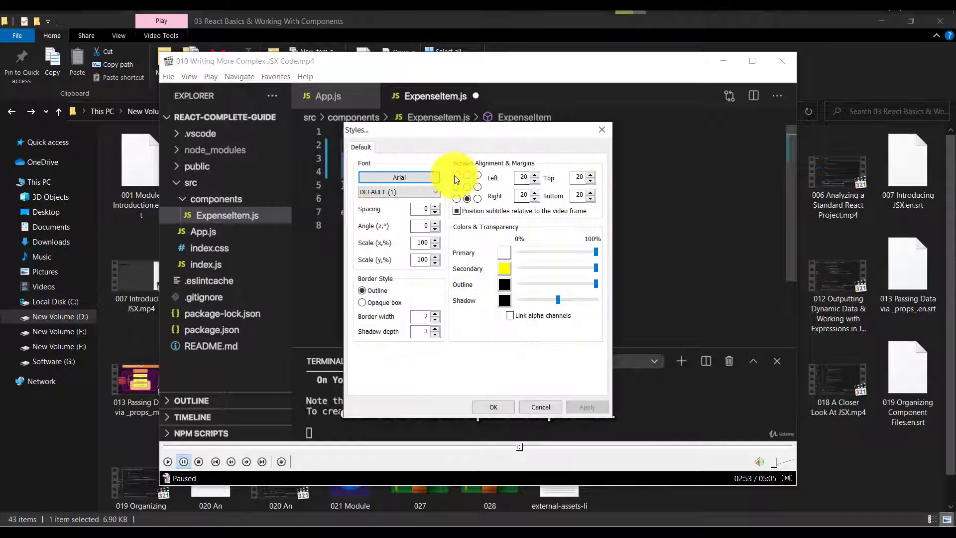
pyautogui.moveTo(521, 259)
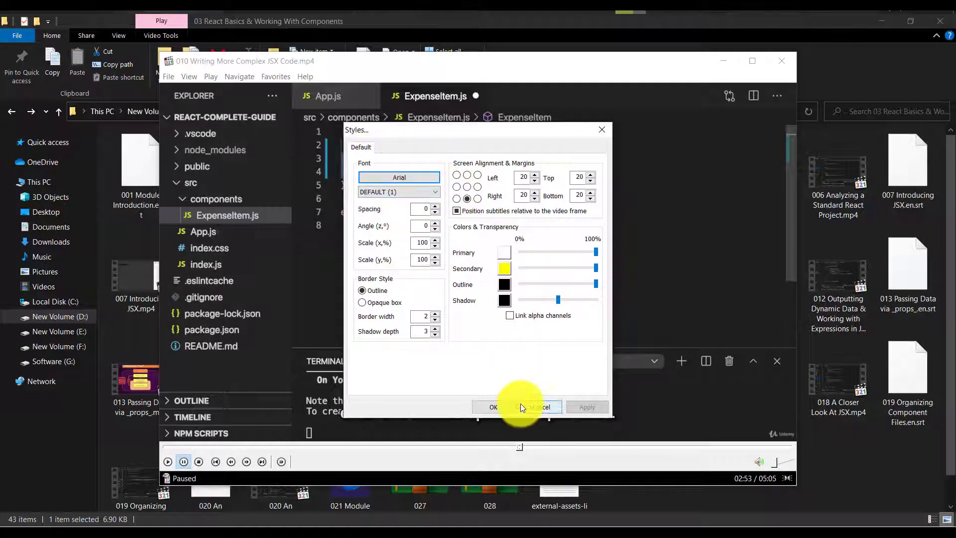
pyautogui.click(494, 406)
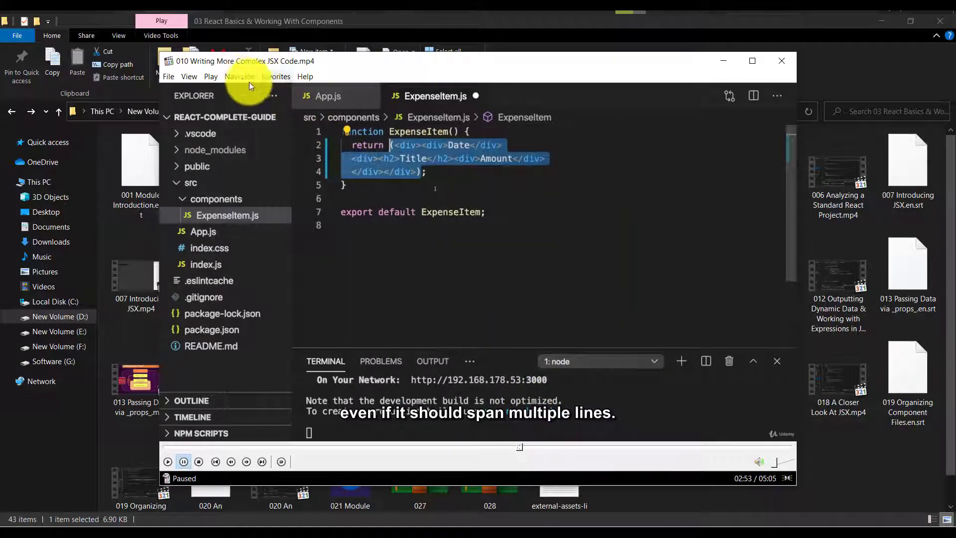
# Review the Subtitles settings page and close it unchanged, back to the paused video at 2:53
pyautogui.click(210, 77)
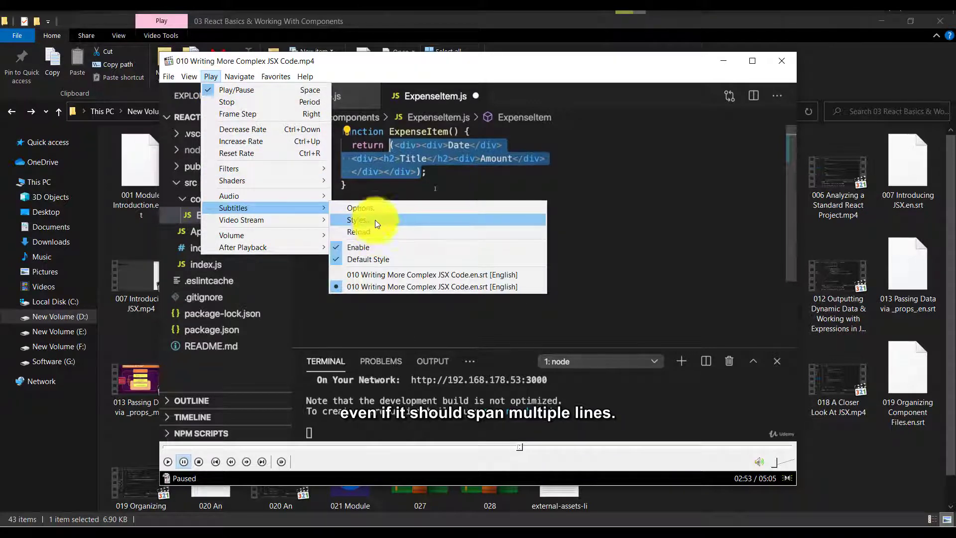
pyautogui.click(359, 221)
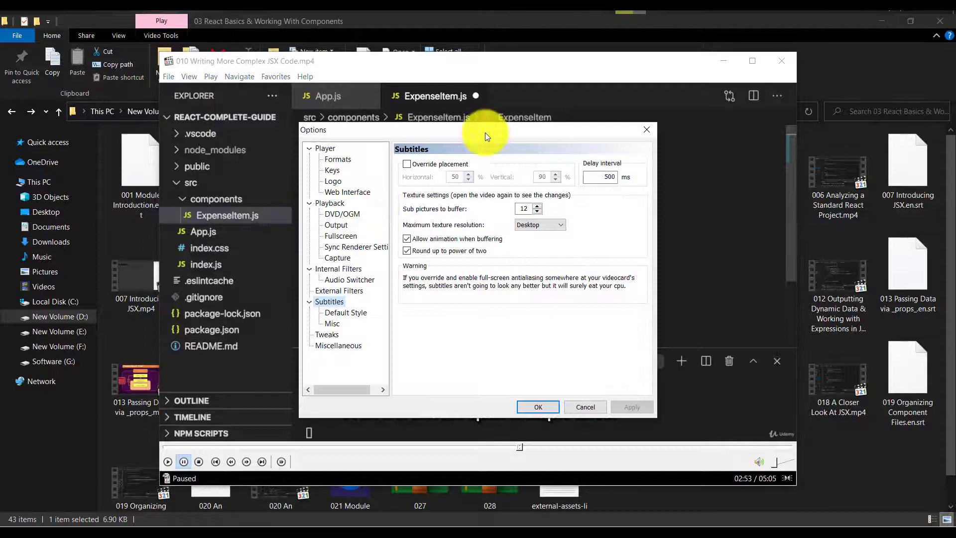
pyautogui.moveTo(511, 144)
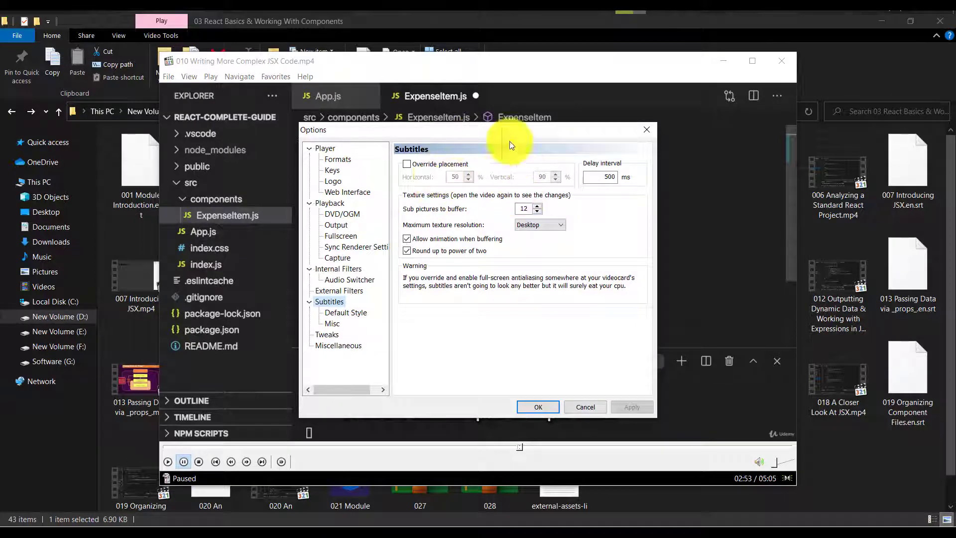
pyautogui.moveTo(491, 238)
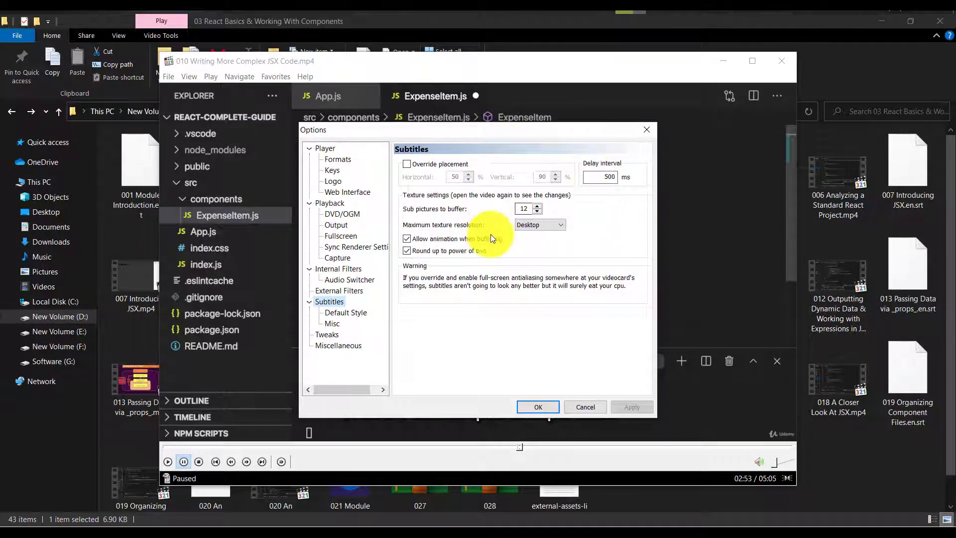
pyautogui.moveTo(618, 153)
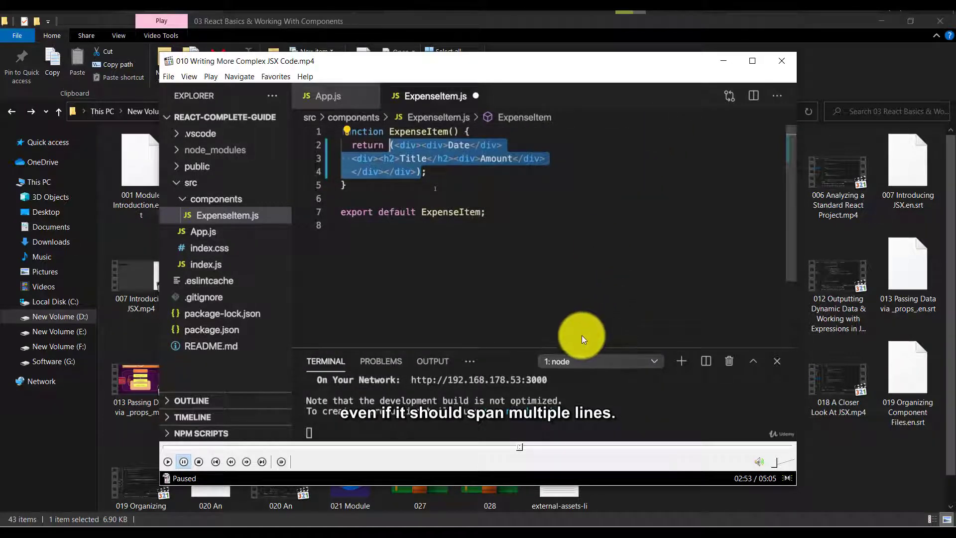
pyautogui.click(210, 77)
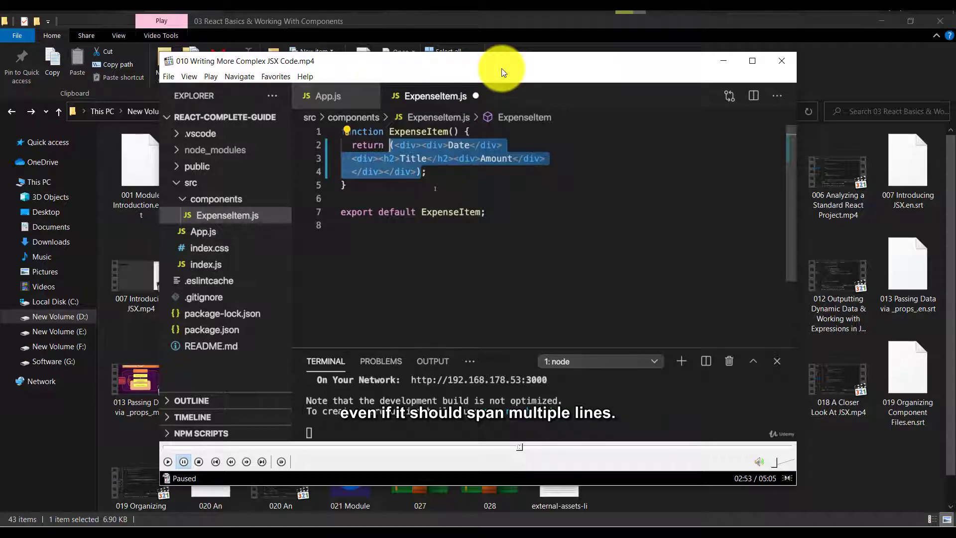
pyautogui.moveTo(174, 78)
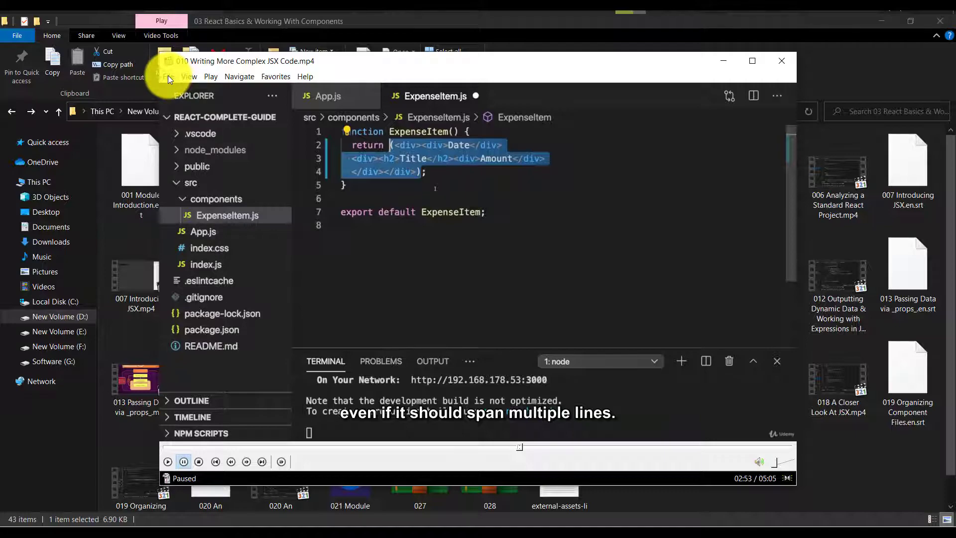
# Start Load Subtitle from the File commands to pick an external subtitle for the video
pyautogui.click(179, 80)
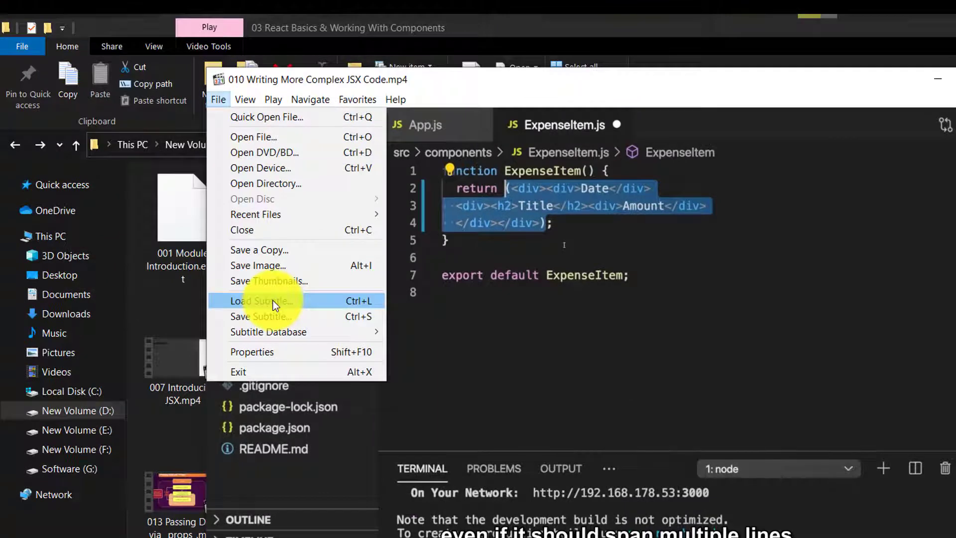
pyautogui.click(262, 300)
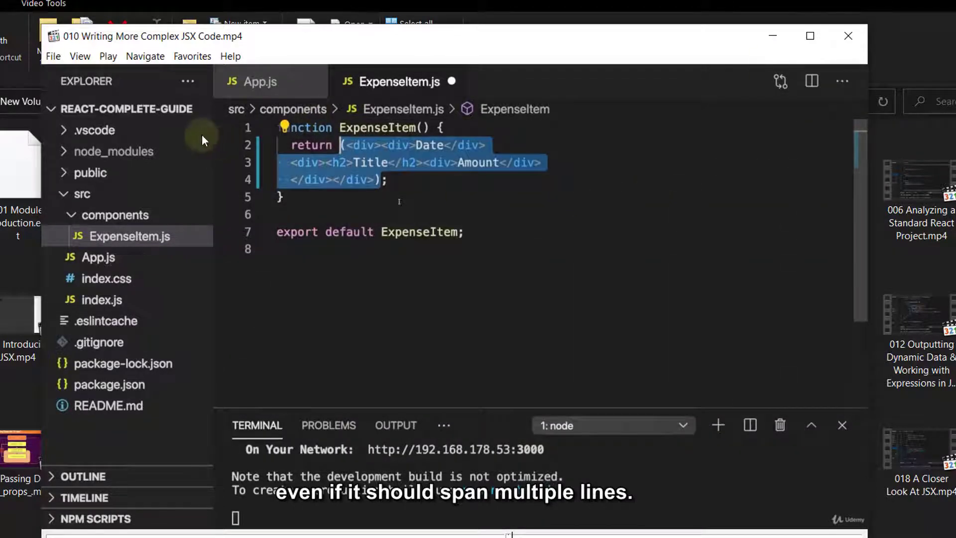
pyautogui.click(53, 56)
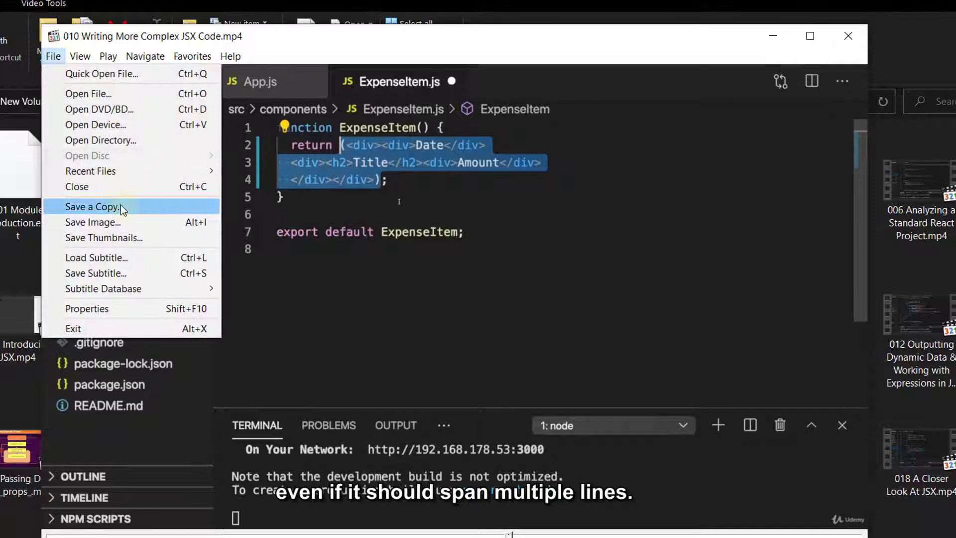
pyautogui.moveTo(134, 257)
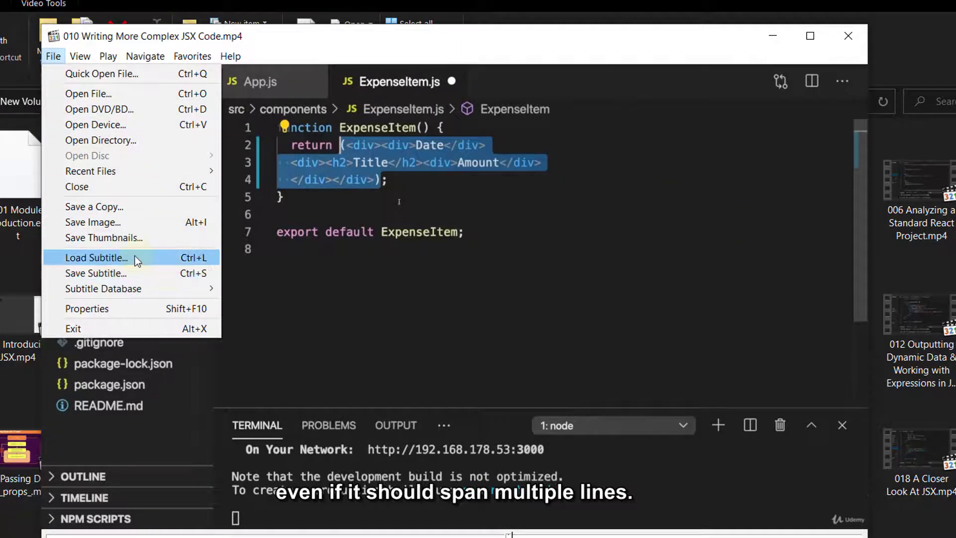
pyautogui.click(95, 257)
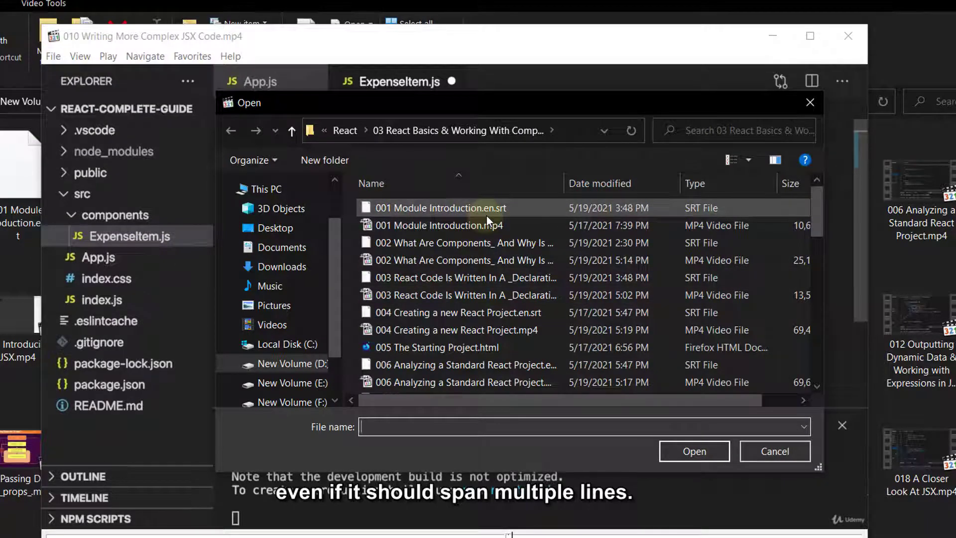
# Browse the React course folder's .srt files in the Open dialog, then close it without loading one
pyautogui.click(463, 243)
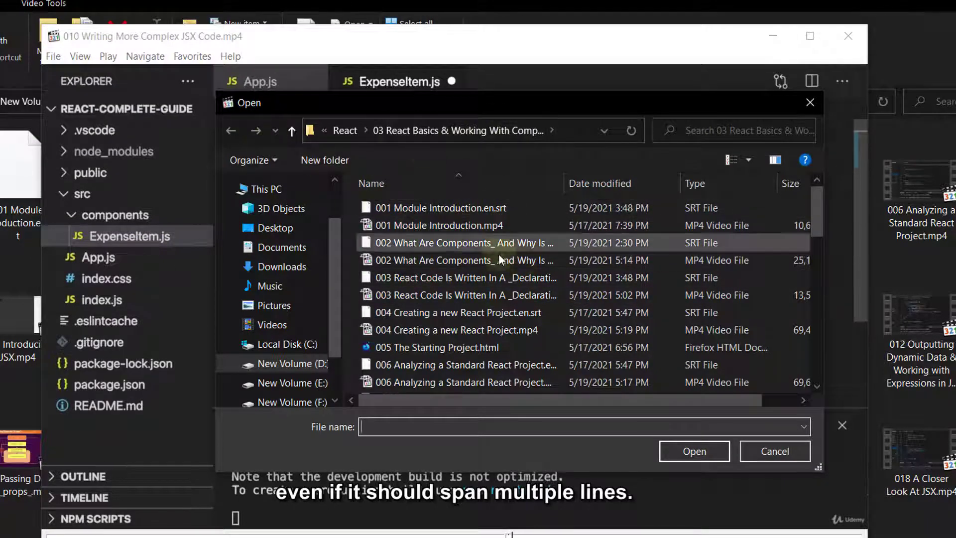
pyautogui.scroll(-3)
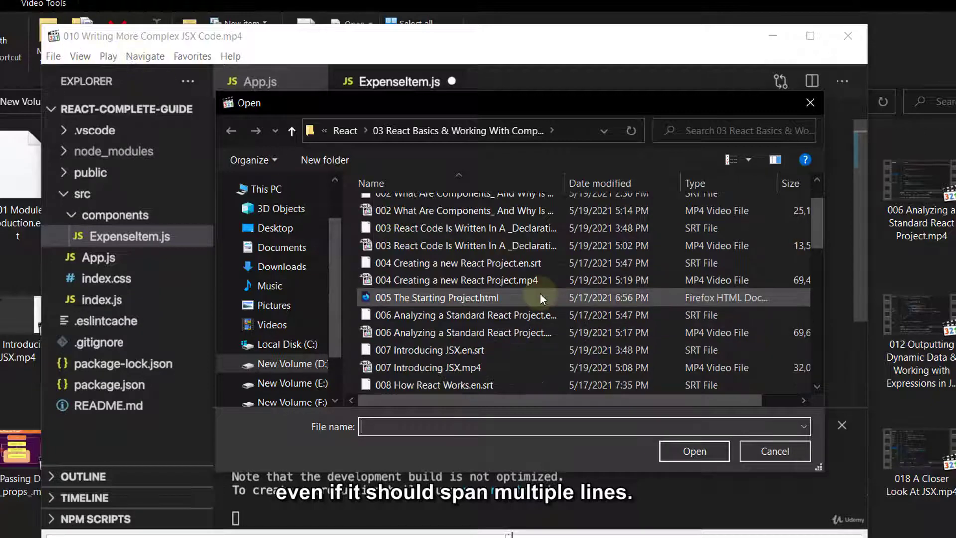
pyautogui.scroll(-3)
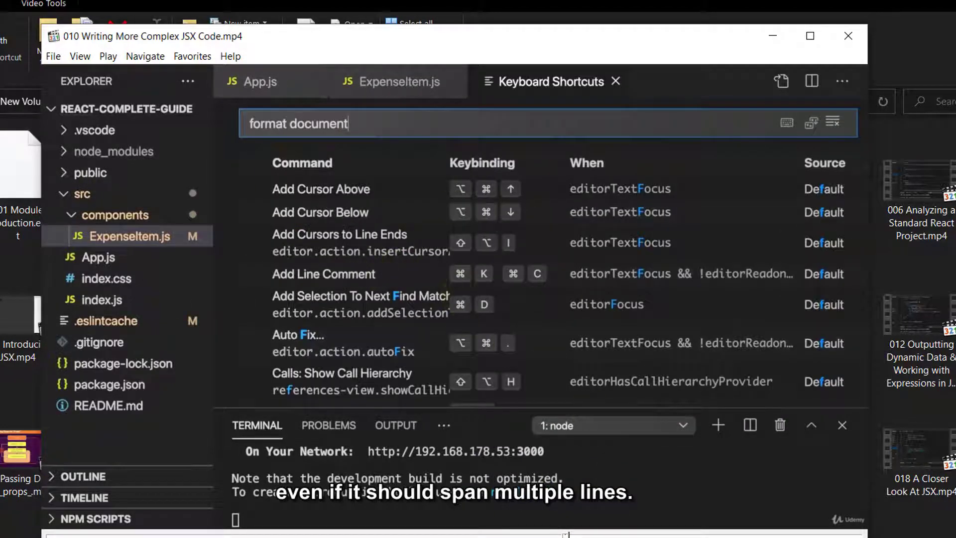
pyautogui.click(53, 56)
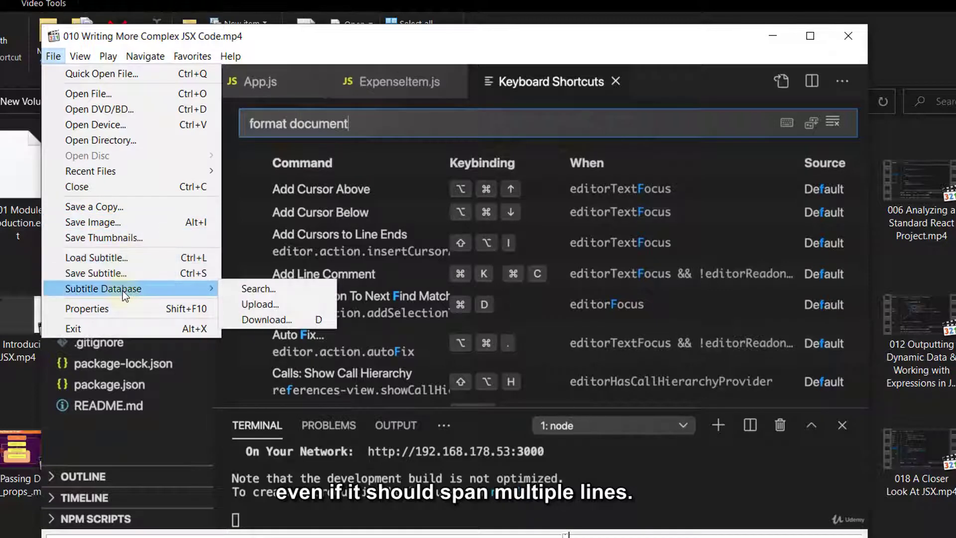
pyautogui.moveTo(251, 288)
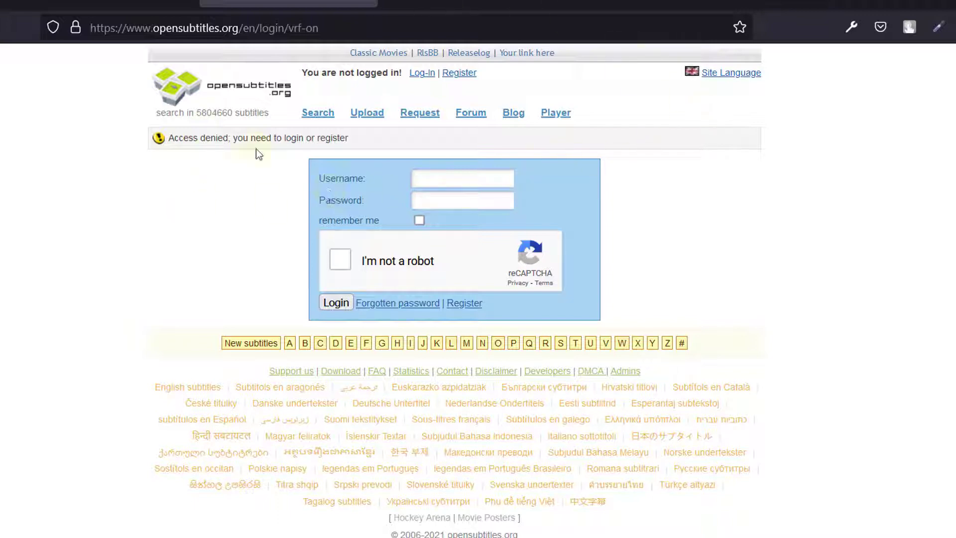
pyautogui.moveTo(257, 153)
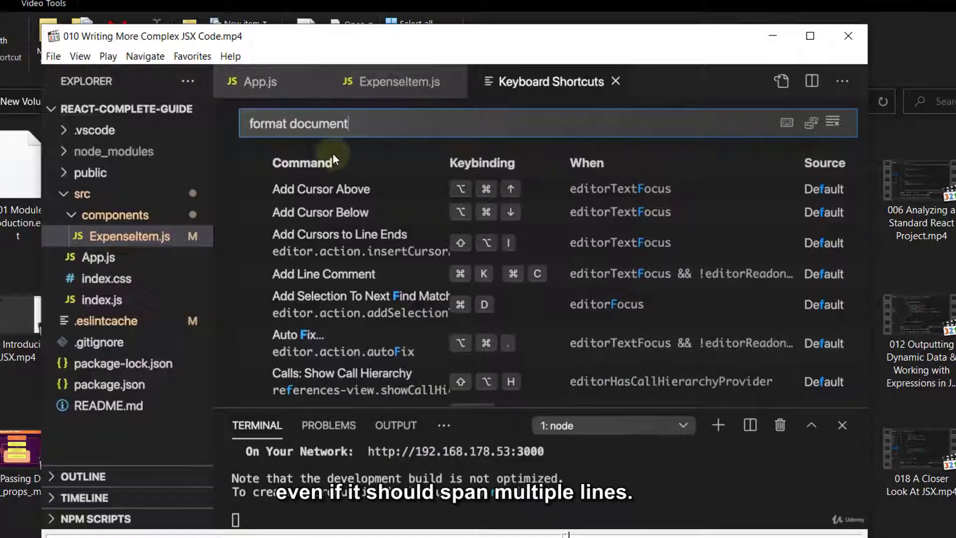
# Attempt Subtitle Database upload, see the website refuse it, and return to the player
pyautogui.click(53, 56)
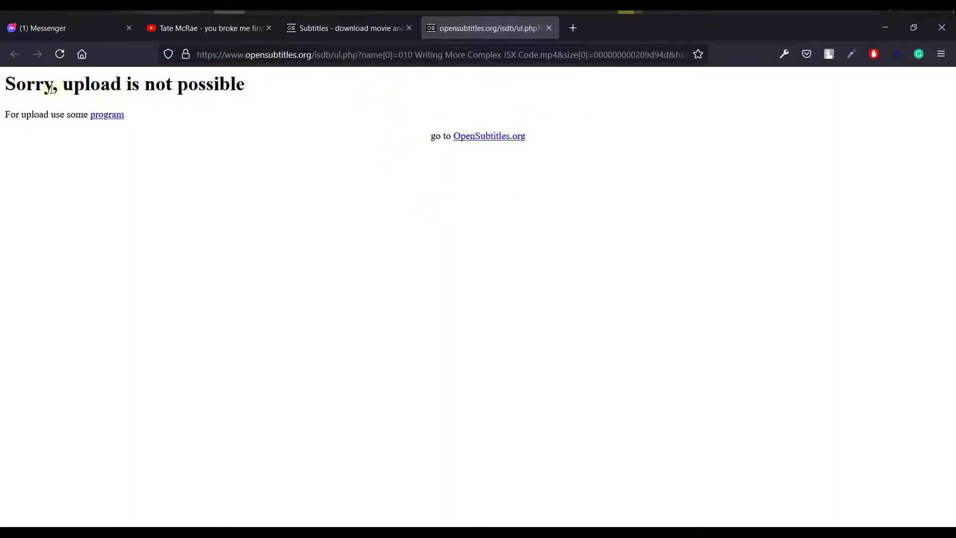
pyautogui.moveTo(588, 27)
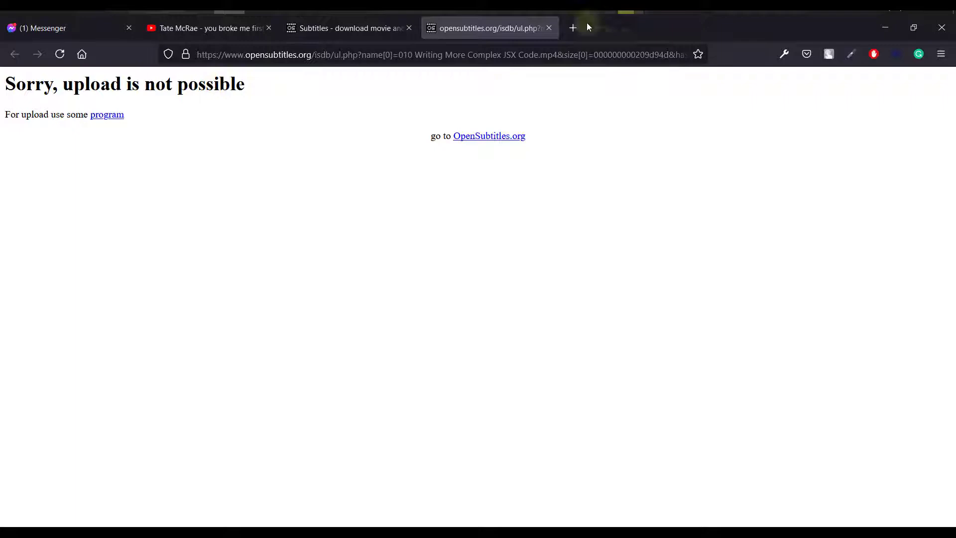
pyautogui.click(169, 77)
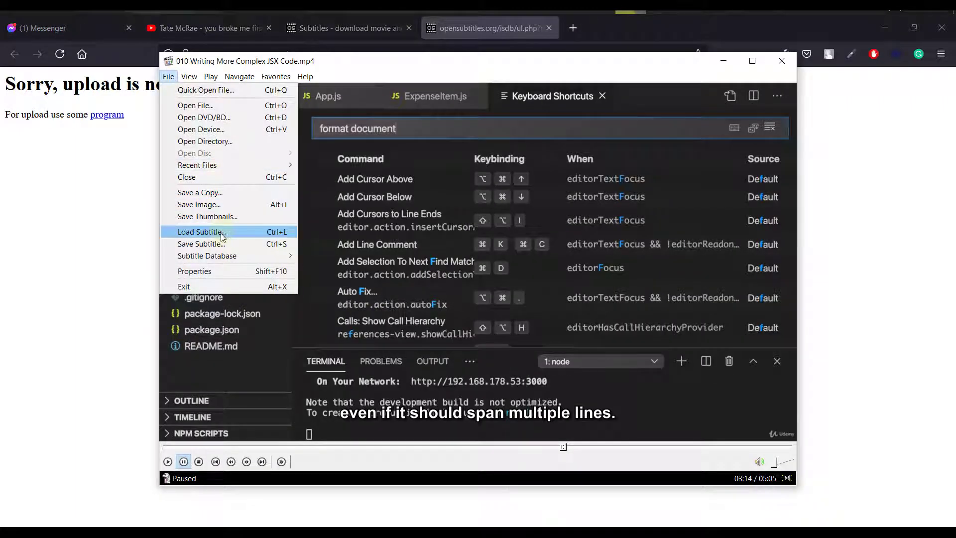
pyautogui.moveTo(200, 244)
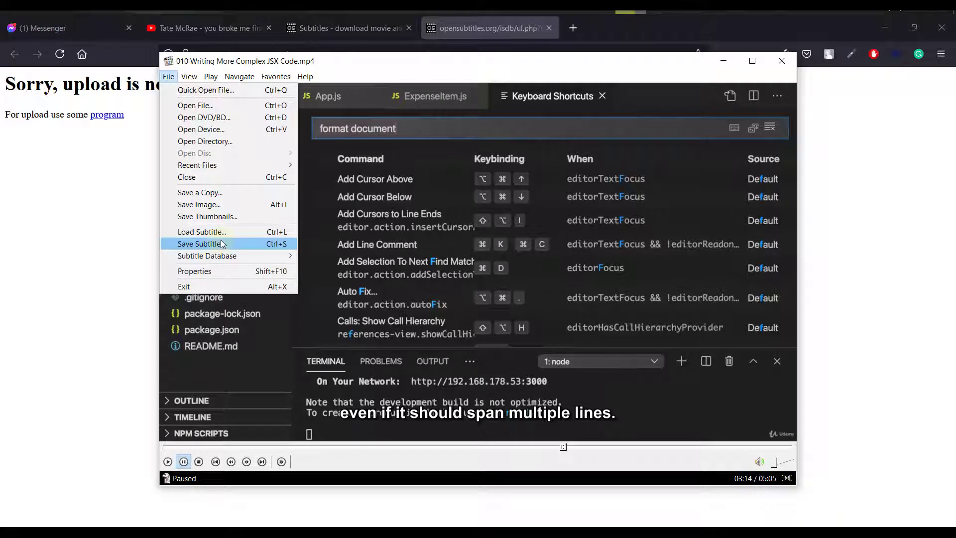
pyautogui.moveTo(233, 273)
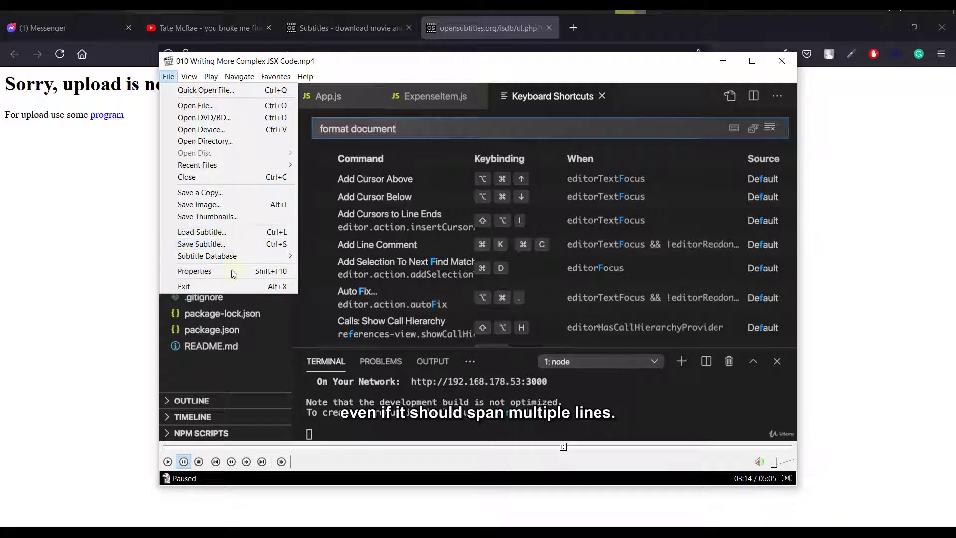